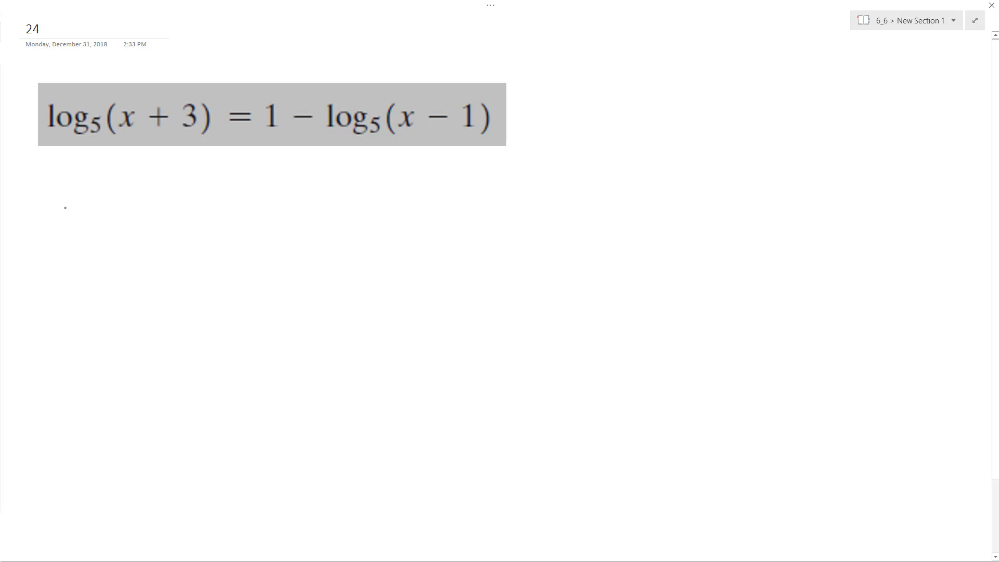
Handwrite log5(x+3)+log5(x-1)=1, then log5((x+3)(x-1))=1 below the printed equation
left_click_drag(57, 198, 121, 243)
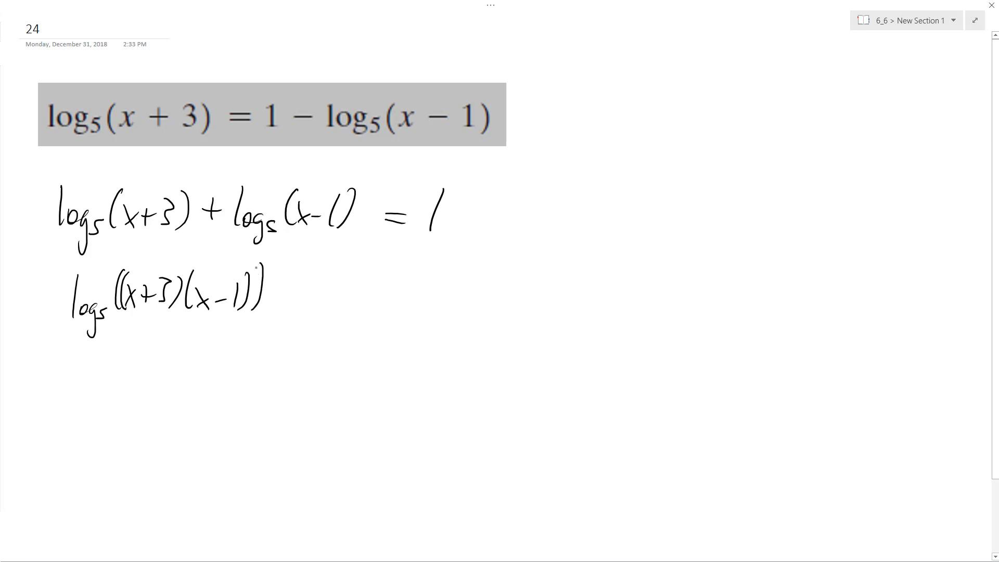
type("= 1")
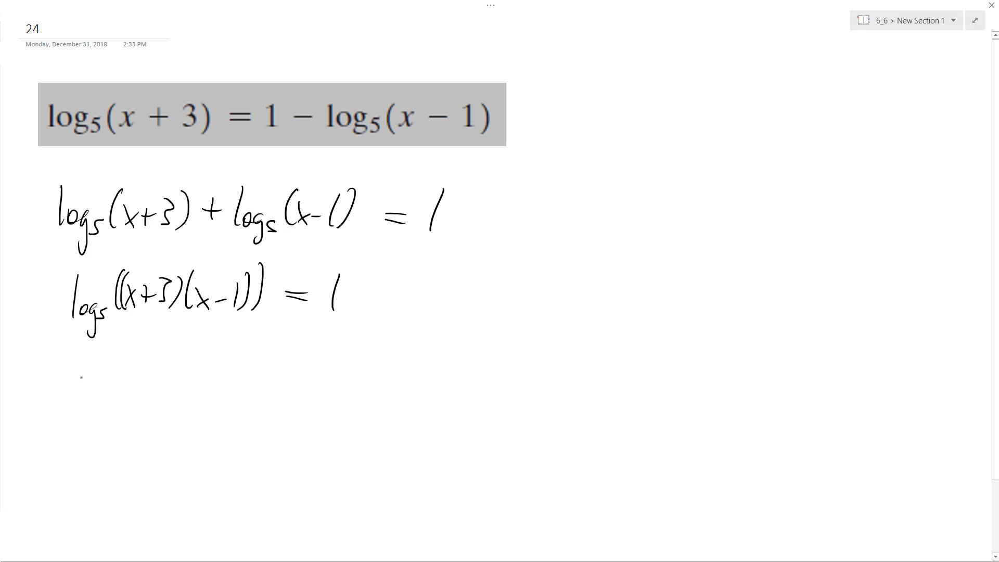
Underline the product, then write x²-x+3x-3=5, x²+2x-8 and (x+4)(x-2)=0
left_click_drag(118, 319, 249, 312)
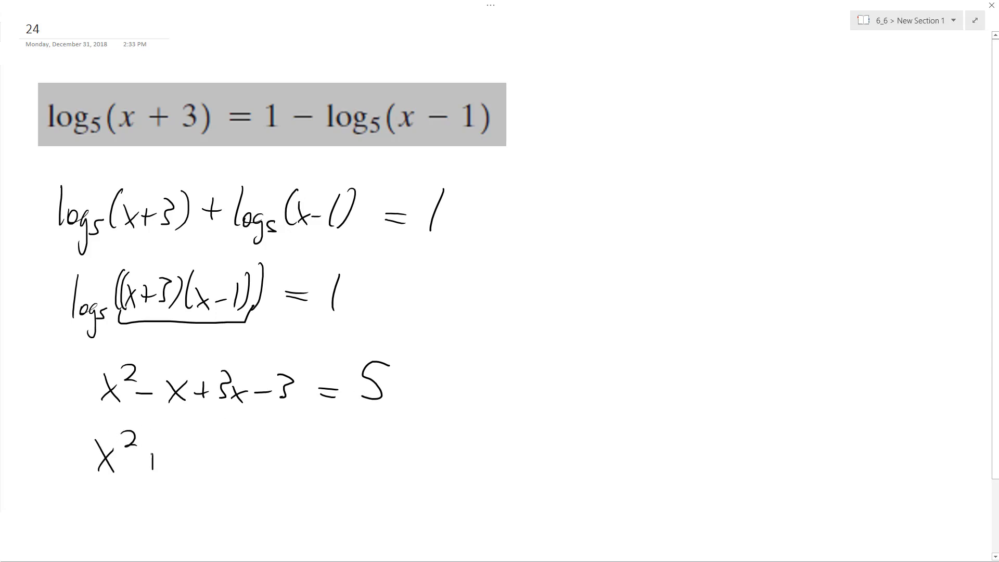
type("+2x - 8")
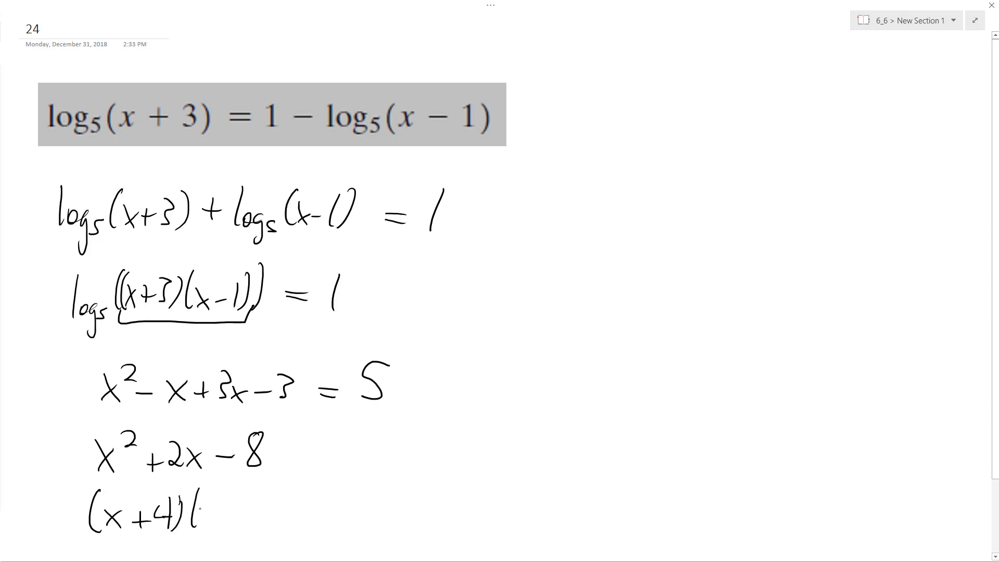
type("(x-2)=0")
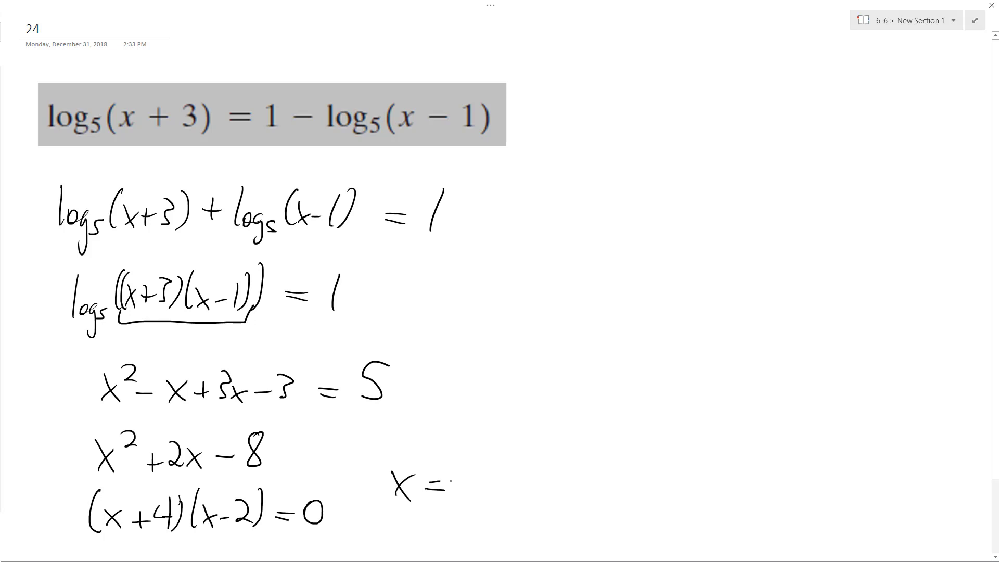
Write x=-4,2, cross out -4 and circle X=2 as the final answer
type("-4,2")
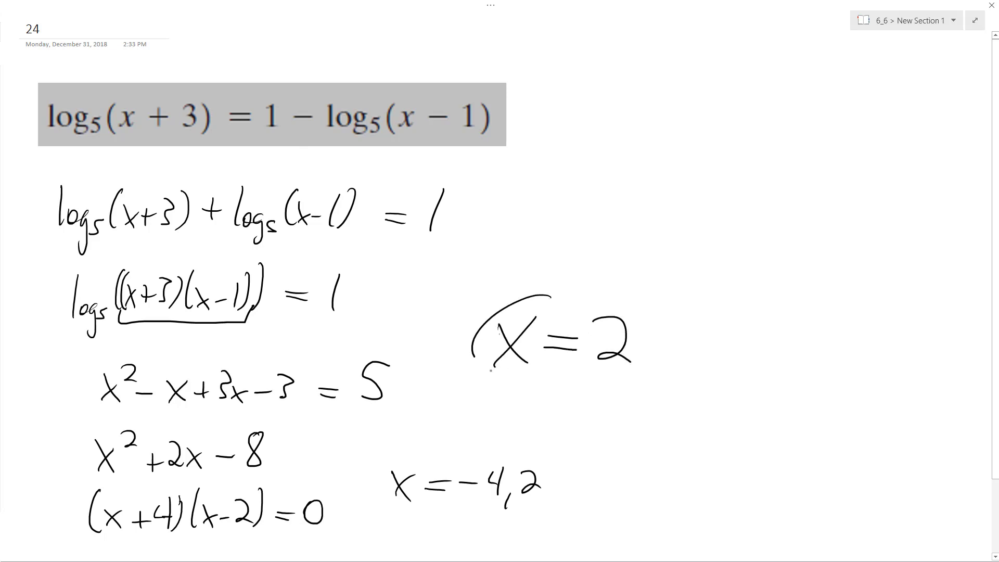
left_click_drag(471, 313, 663, 370)
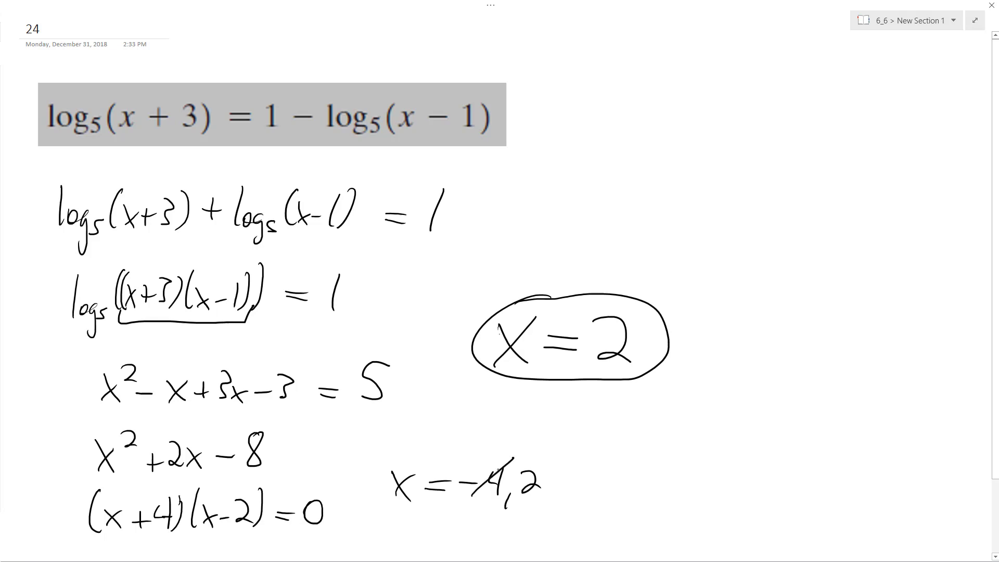